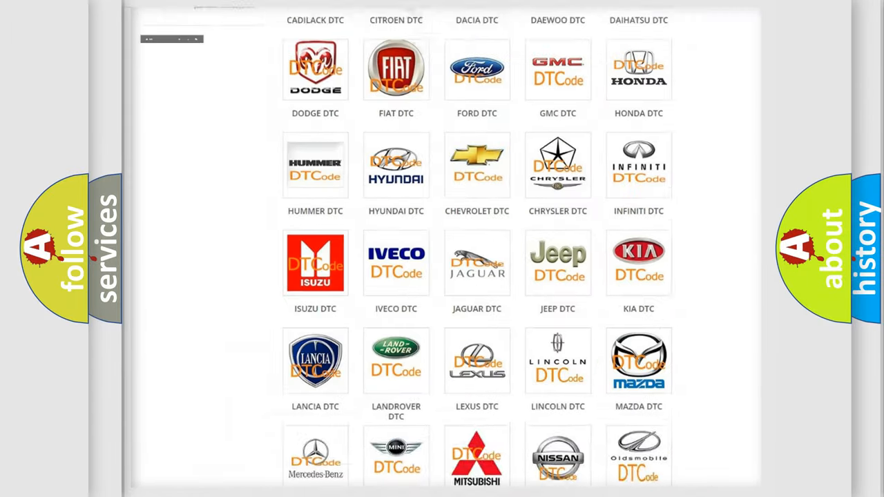
Navigate to the Jeep DTC page and browse its list of SRS airbag diagnostic codes
scroll("up", 3)
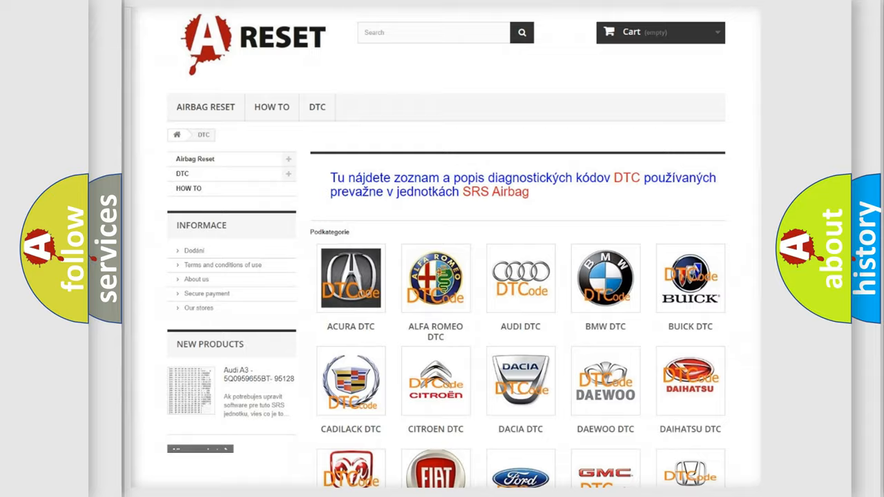
scroll("down", 3)
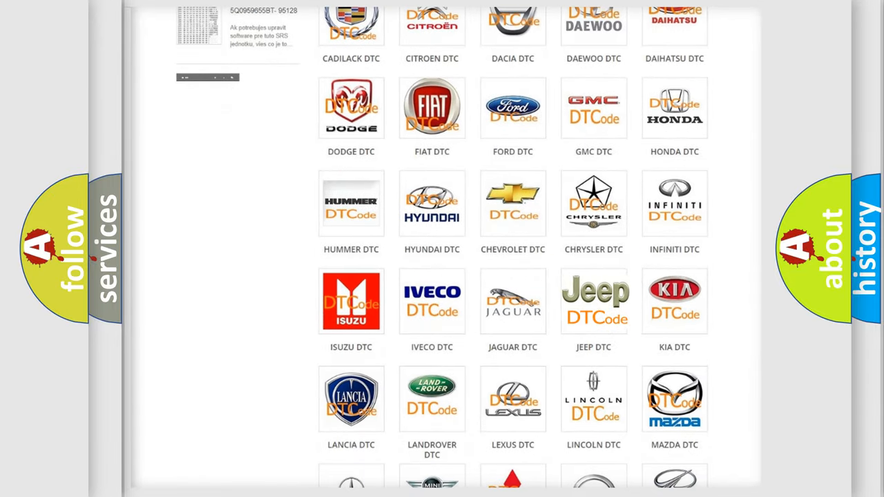
left_click(595, 302)
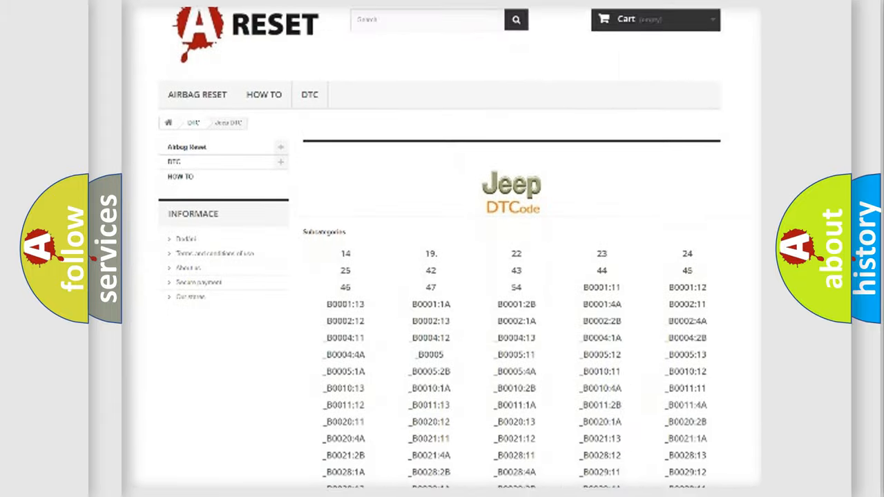
scroll("down", 3)
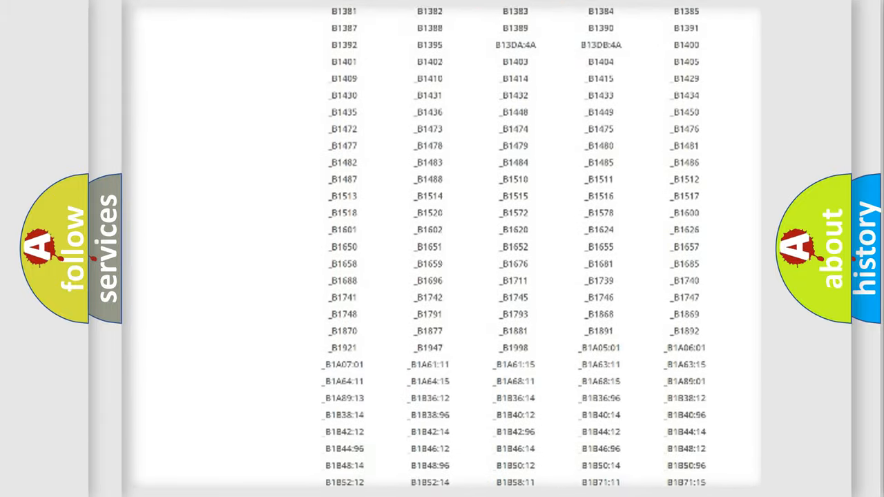
scroll("up", 3)
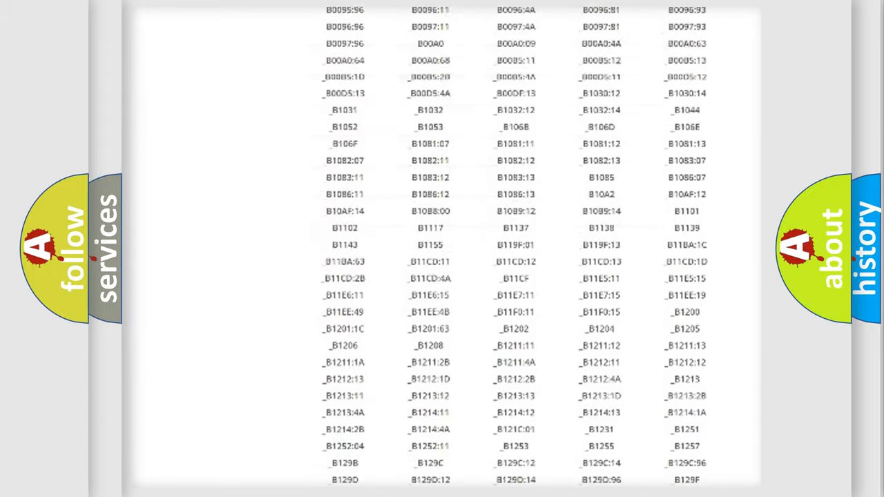